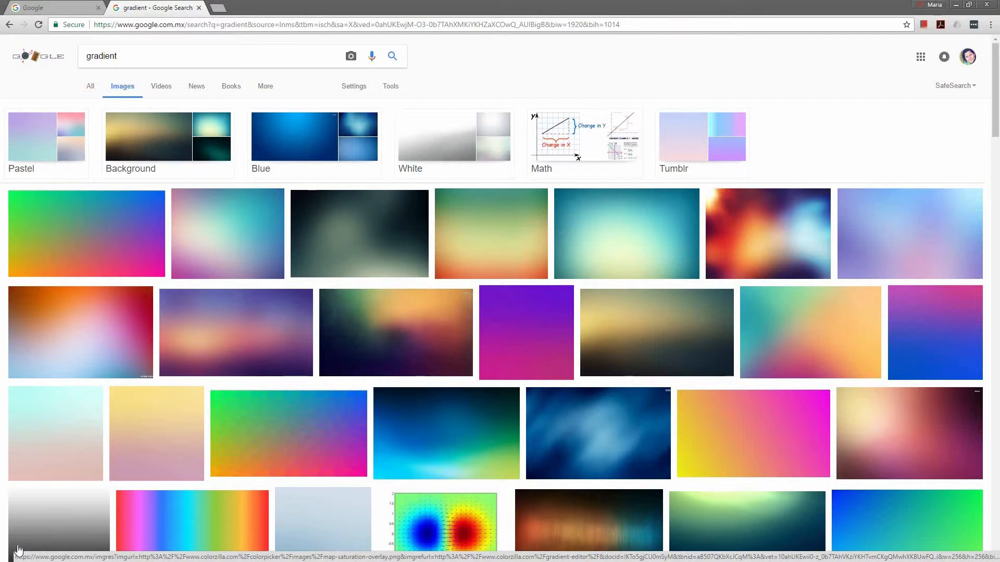
{"action": "mouse_move", "coordinate": [494, 448]}
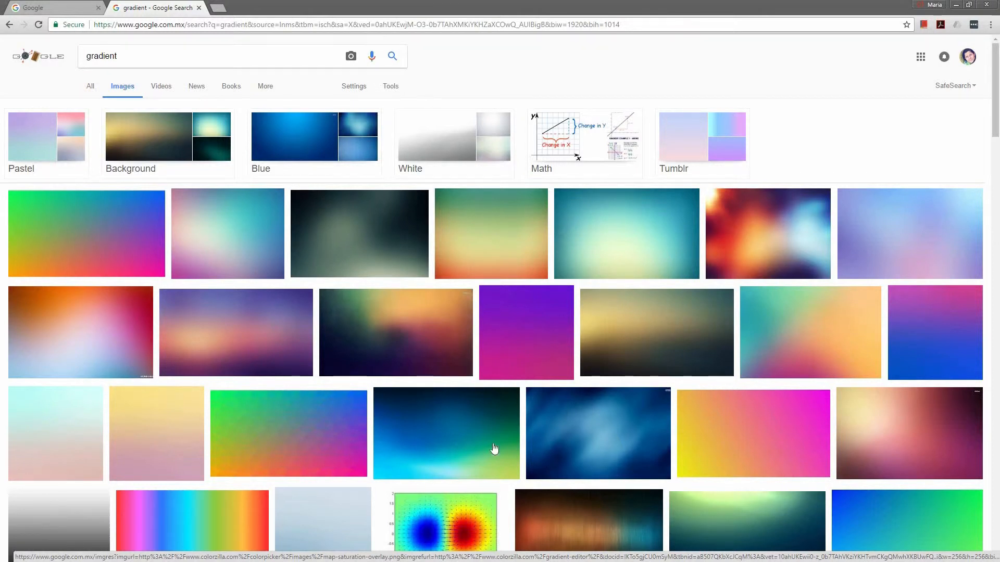
{"action": "mouse_move", "coordinate": [678, 276]}
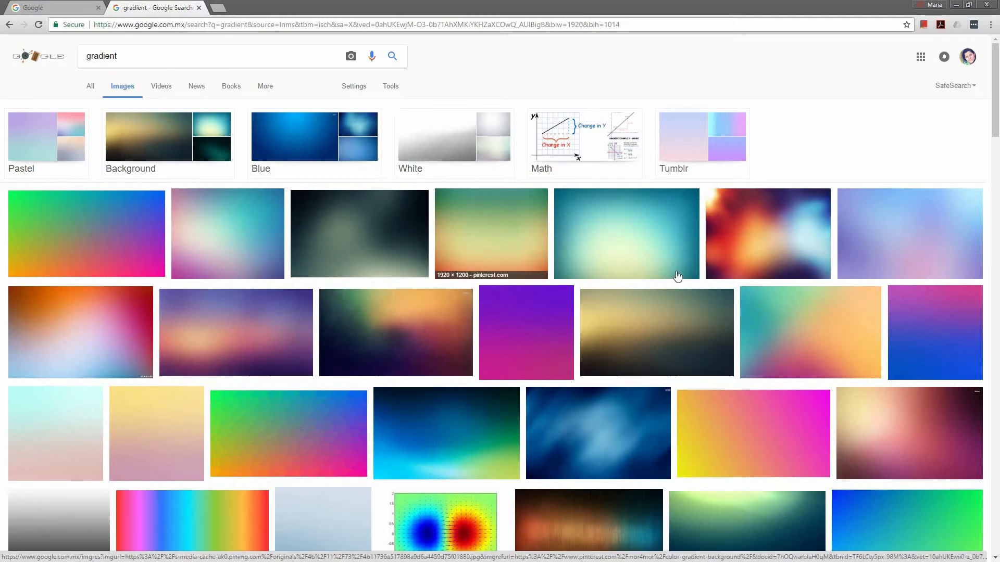
{"action": "mouse_move", "coordinate": [86, 254]}
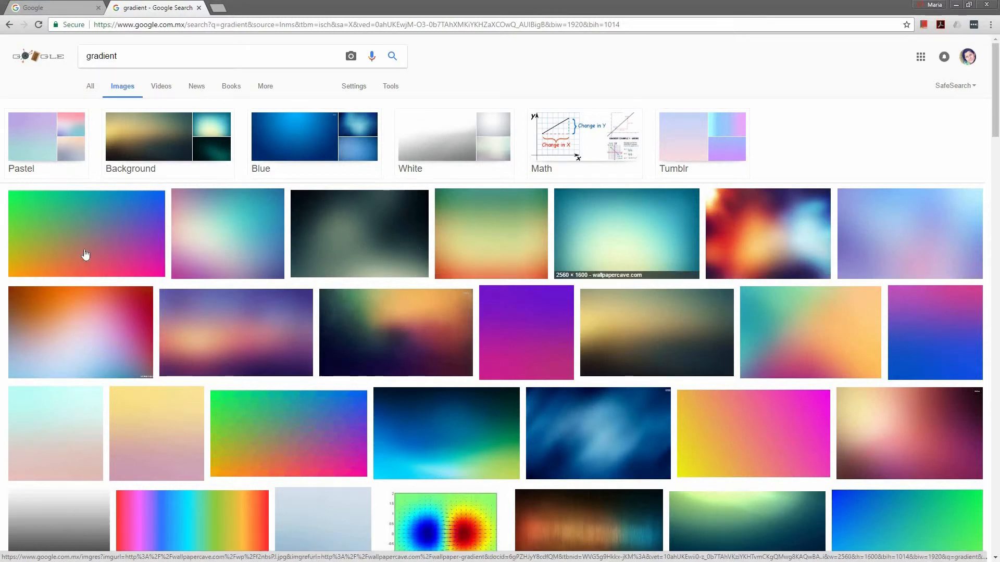
{"action": "mouse_move", "coordinate": [525, 366]}
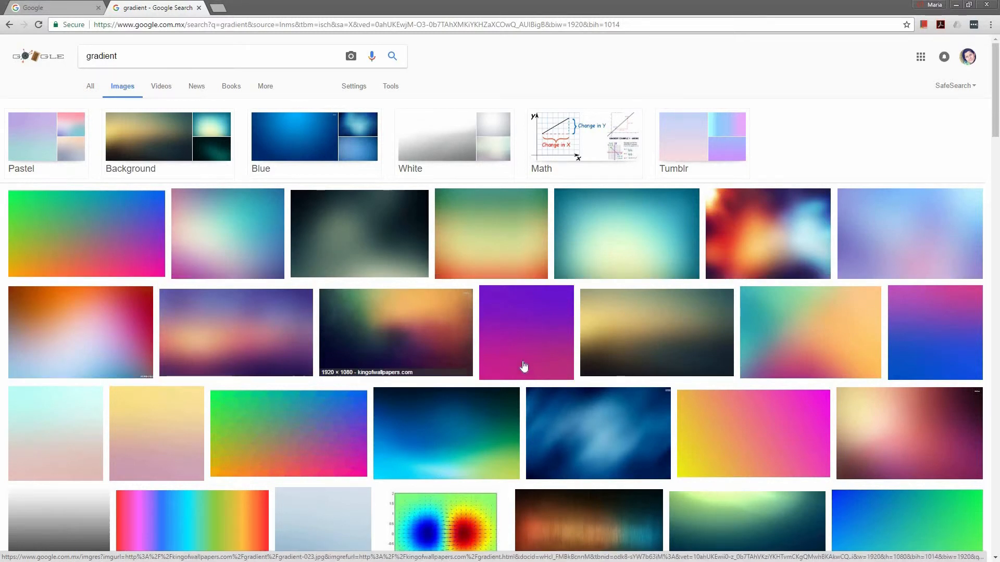
{"action": "mouse_move", "coordinate": [738, 350]}
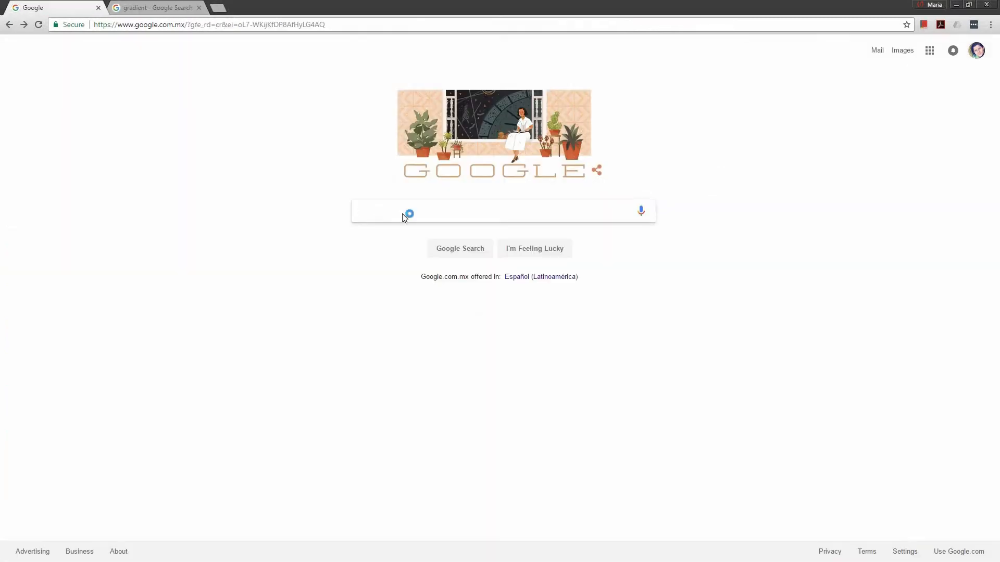
- Search Google Images for 'origami' and preview the white paper crane on blue photo
{"action": "type", "text": "origami"}
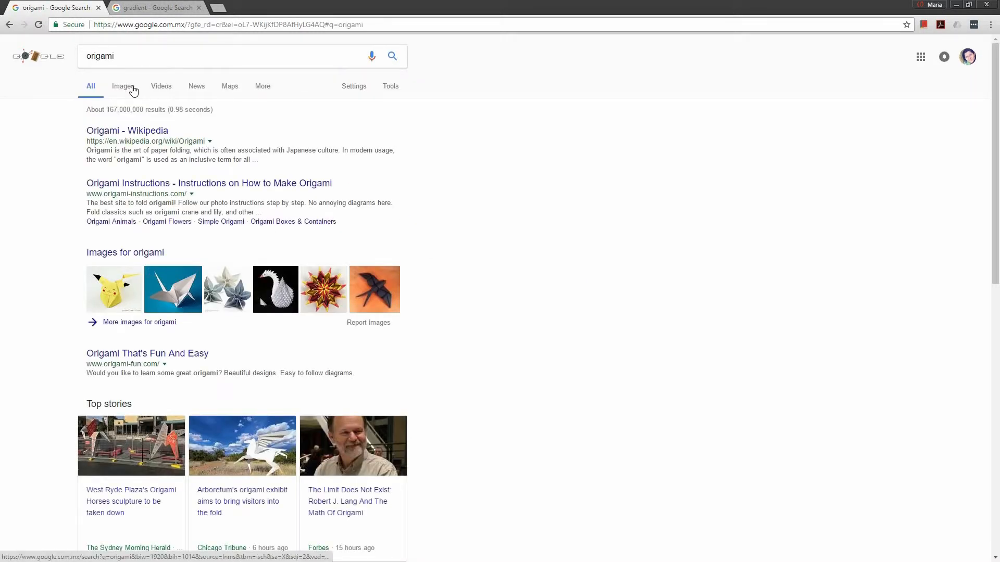
{"action": "left_click", "coordinate": [122, 86]}
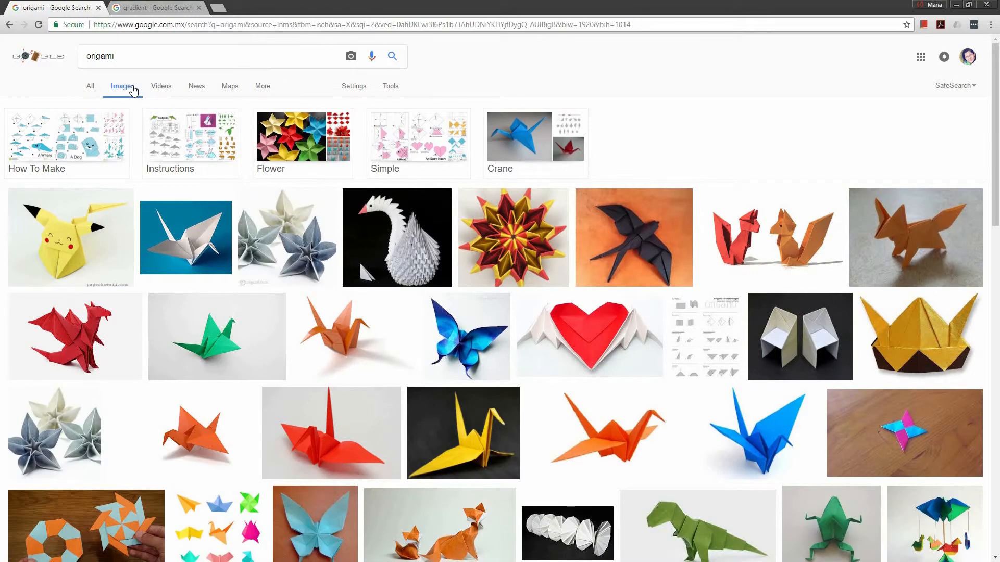
{"action": "mouse_move", "coordinate": [793, 290]}
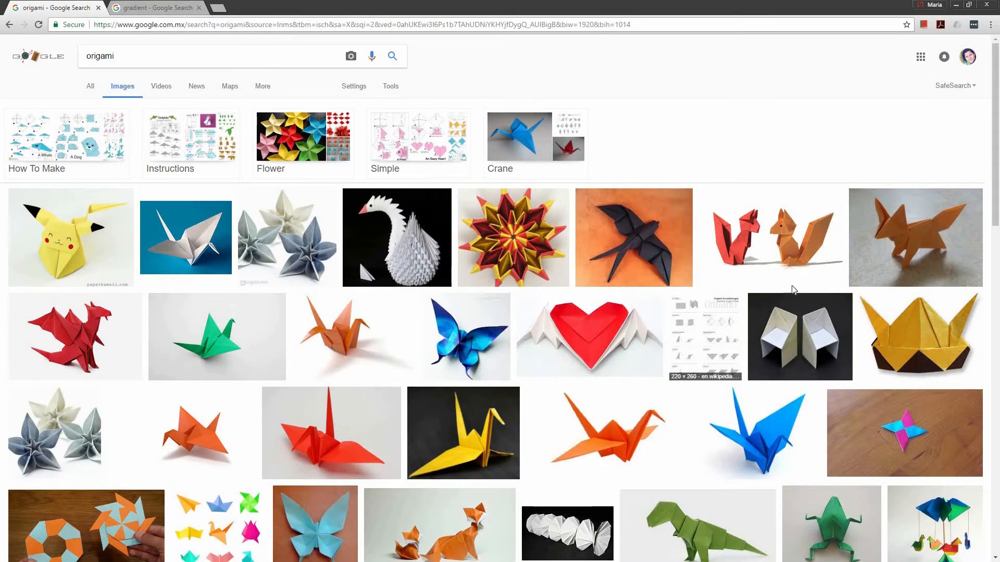
{"action": "scroll", "scroll_direction": "down", "scroll_amount": 3}
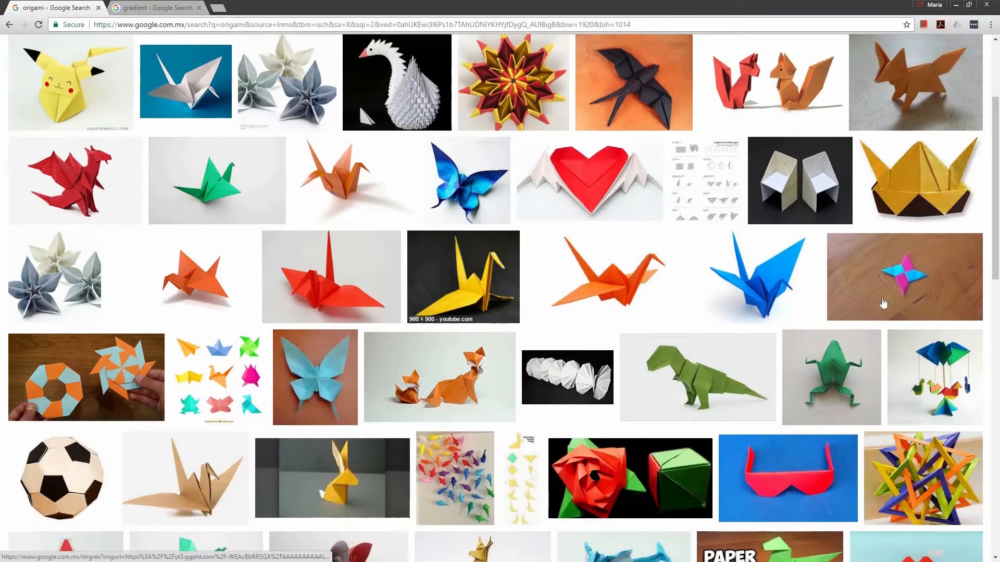
{"action": "scroll", "scroll_direction": "down", "scroll_amount": 3}
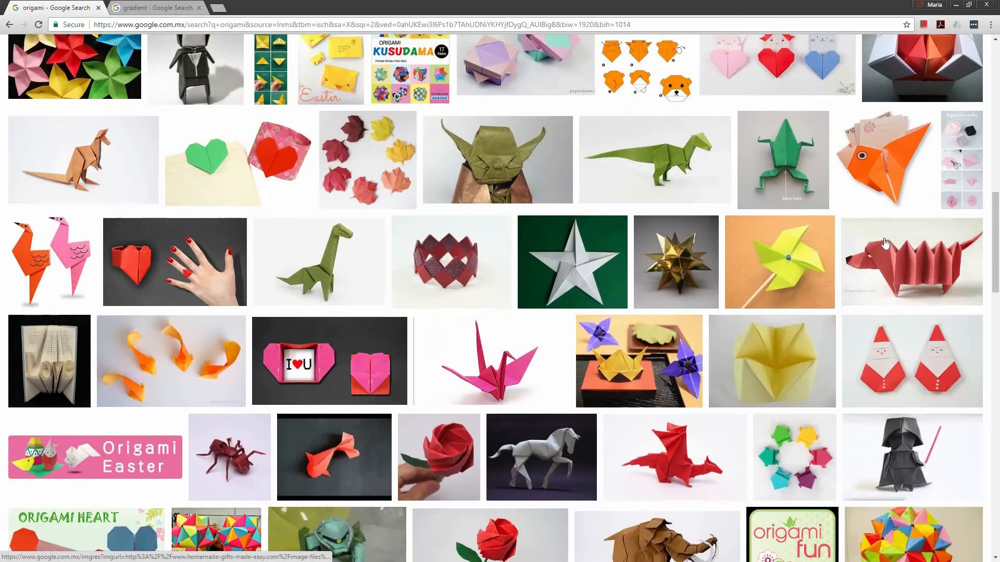
{"action": "scroll", "scroll_direction": "down", "scroll_amount": 3}
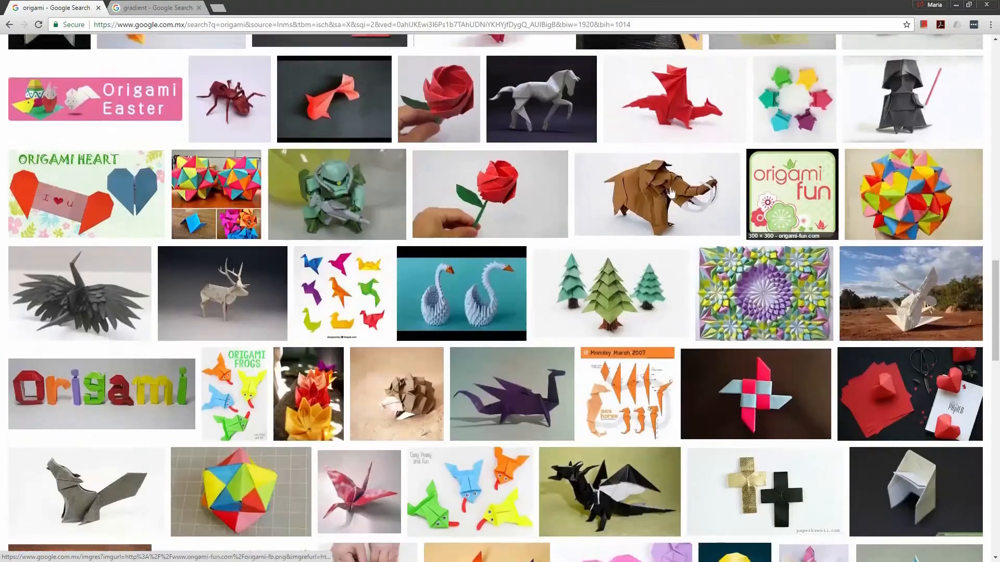
{"action": "scroll", "scroll_direction": "up", "scroll_amount": 3}
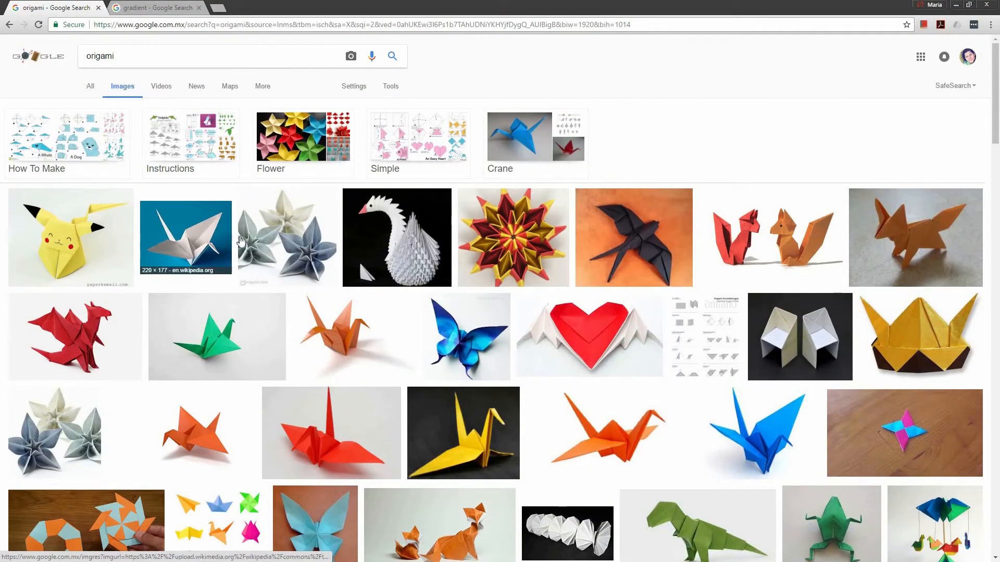
{"action": "mouse_move", "coordinate": [422, 241]}
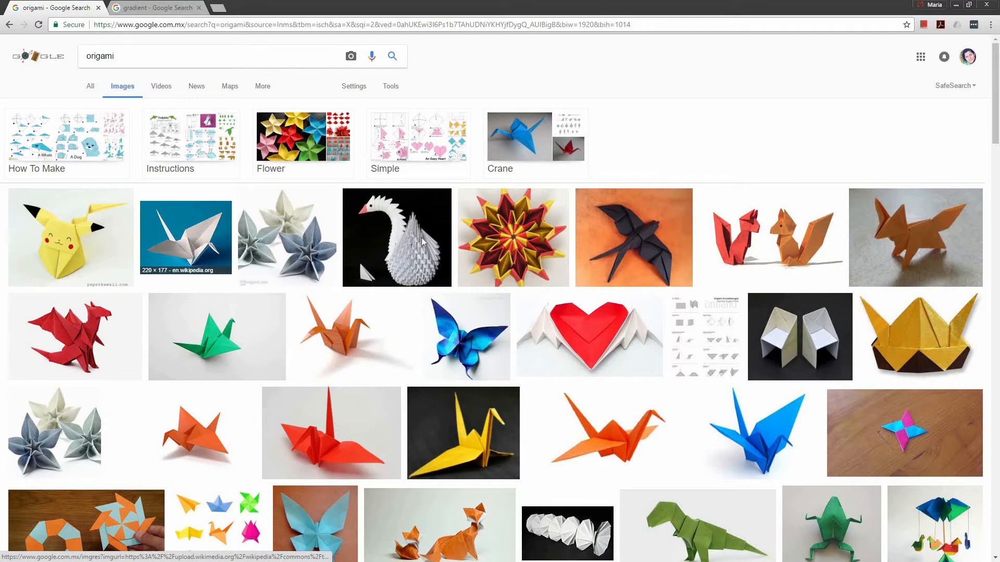
{"action": "left_click", "coordinate": [186, 237]}
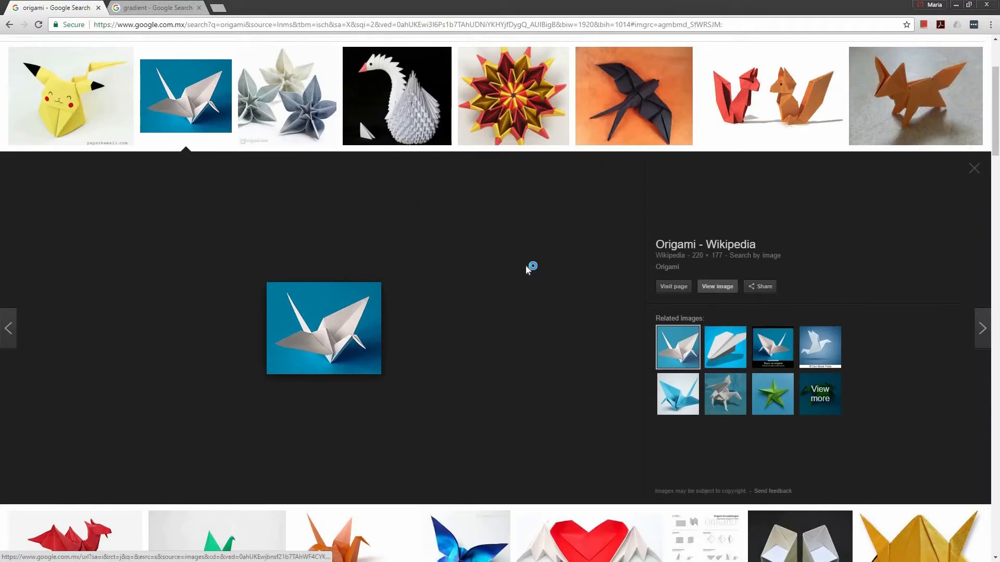
- Open the crane photo on its own tab and bring up its context menu
{"action": "left_click", "coordinate": [717, 286]}
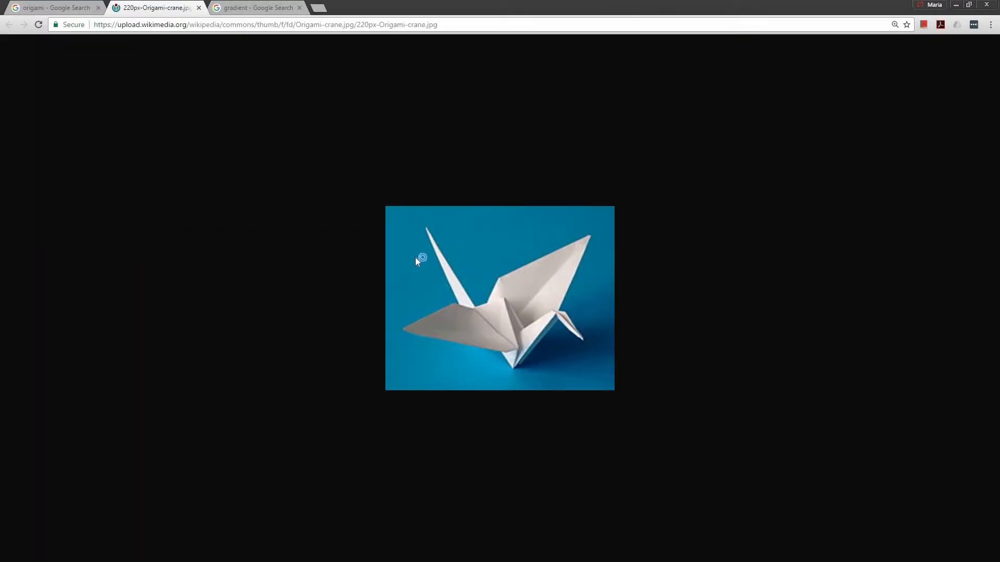
{"action": "mouse_move", "coordinate": [521, 260]}
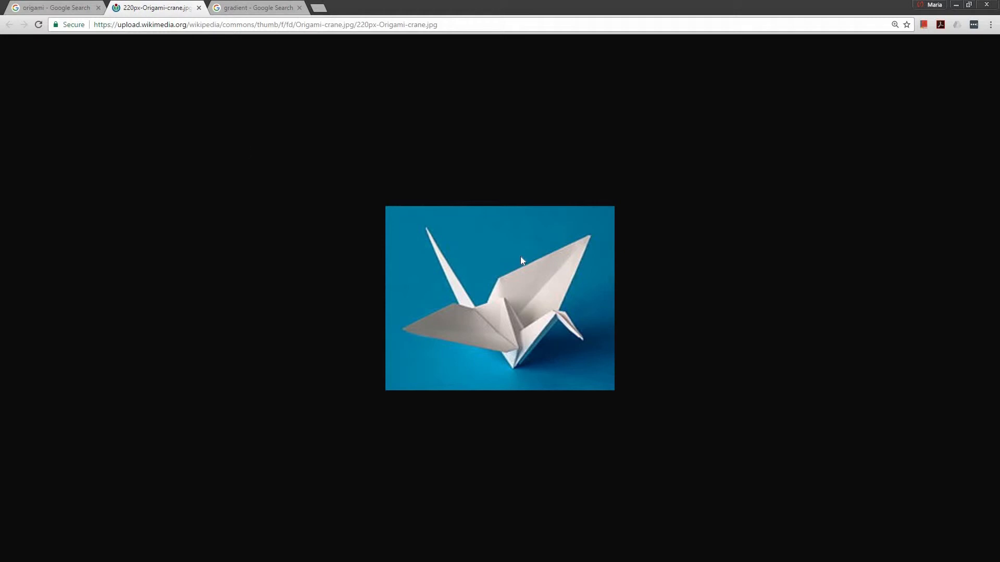
{"action": "right_click", "coordinate": [521, 259]}
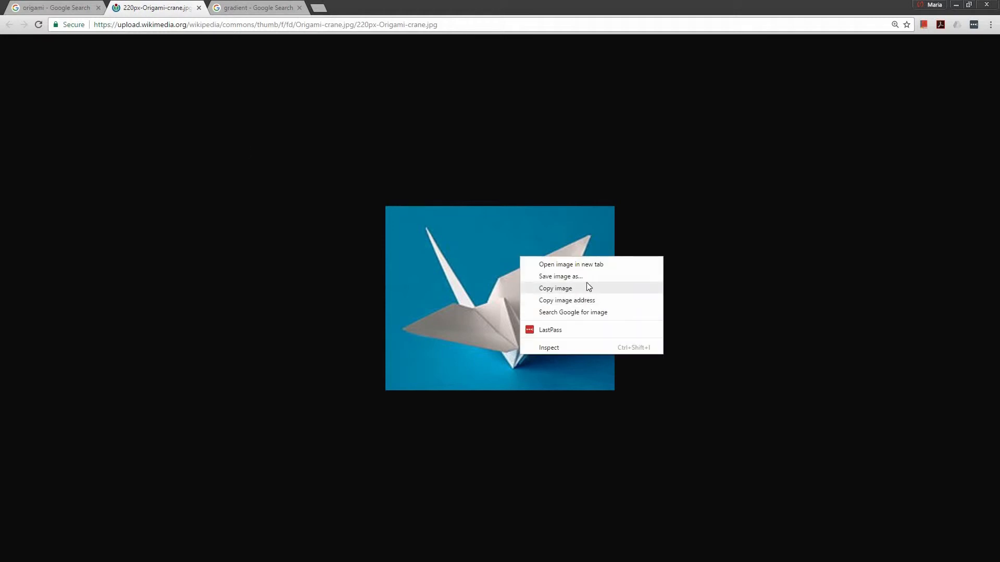
{"action": "mouse_move", "coordinate": [136, 271]}
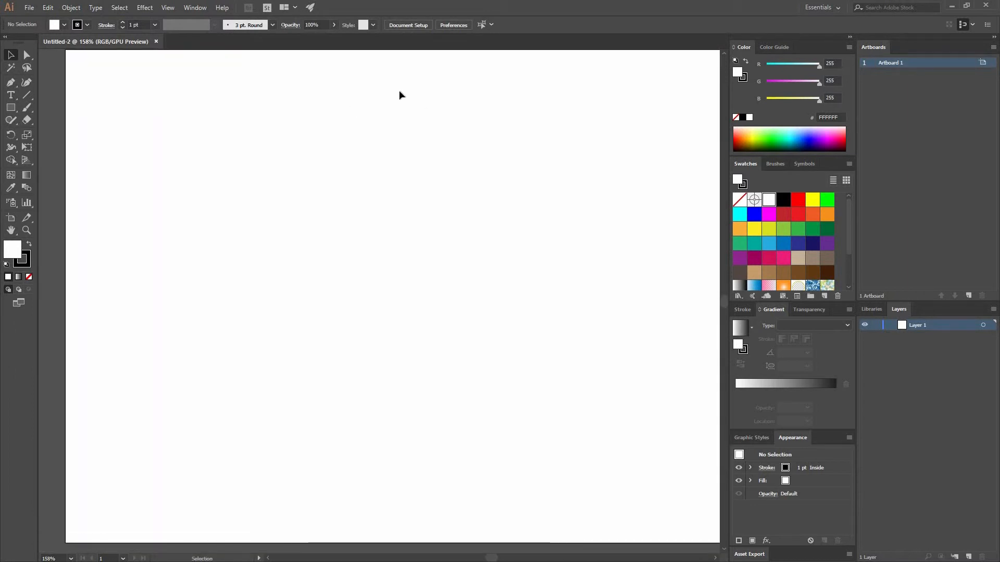
- Start a new document and create it at 800 × 600 px
{"action": "left_click", "coordinate": [29, 7]}
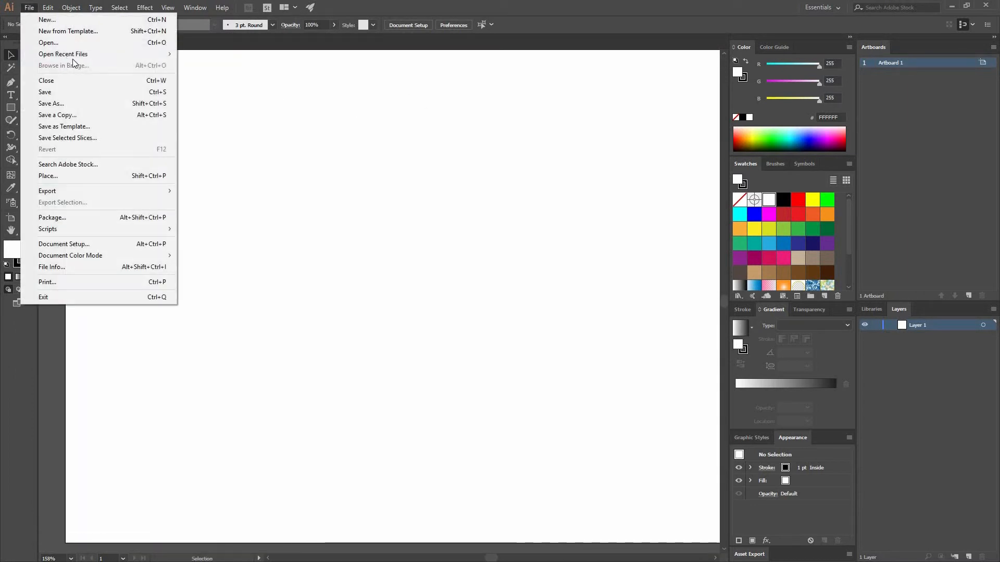
{"action": "mouse_move", "coordinate": [60, 20]}
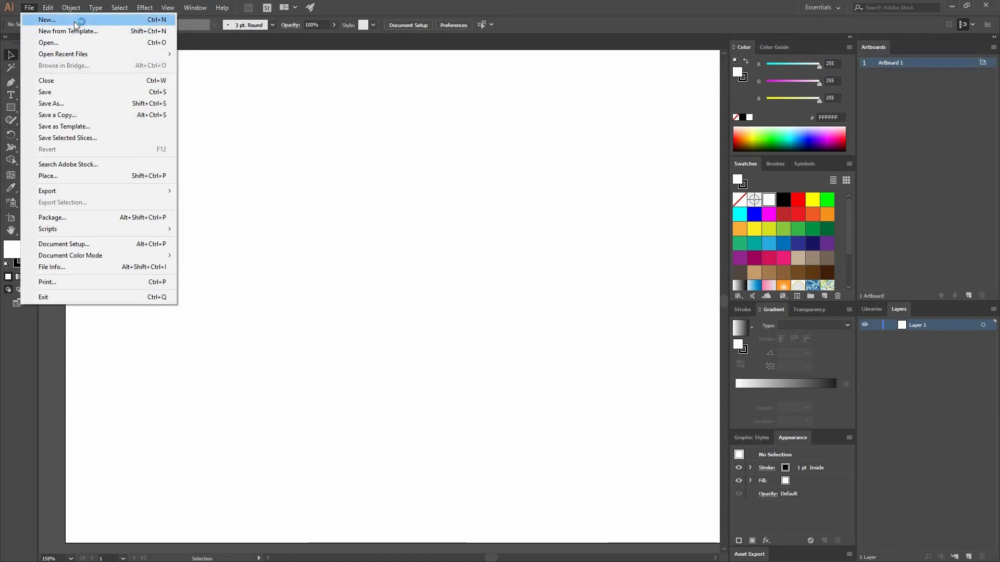
{"action": "left_click", "coordinate": [46, 20]}
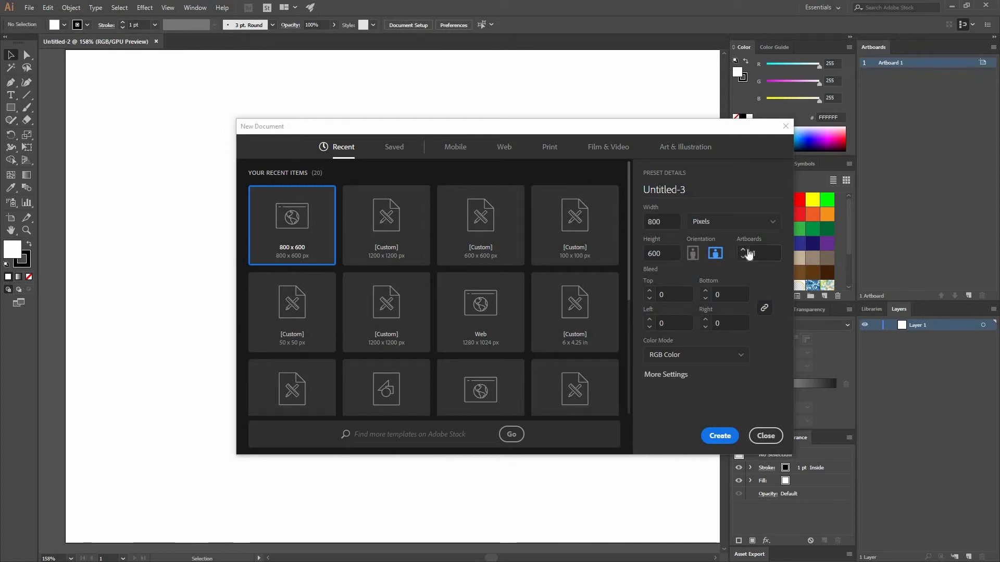
{"action": "left_click", "coordinate": [743, 251]}
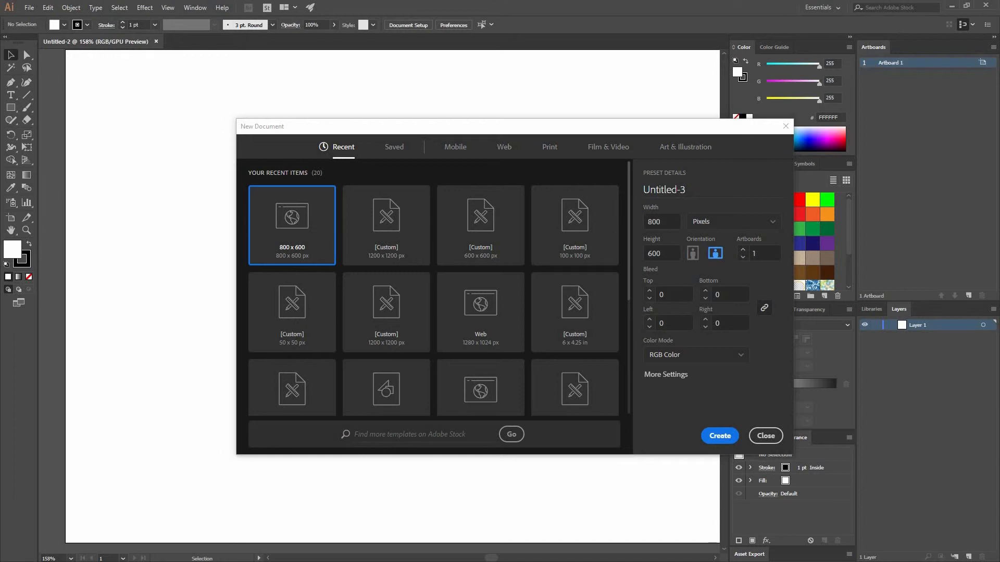
{"action": "mouse_move", "coordinate": [678, 286]}
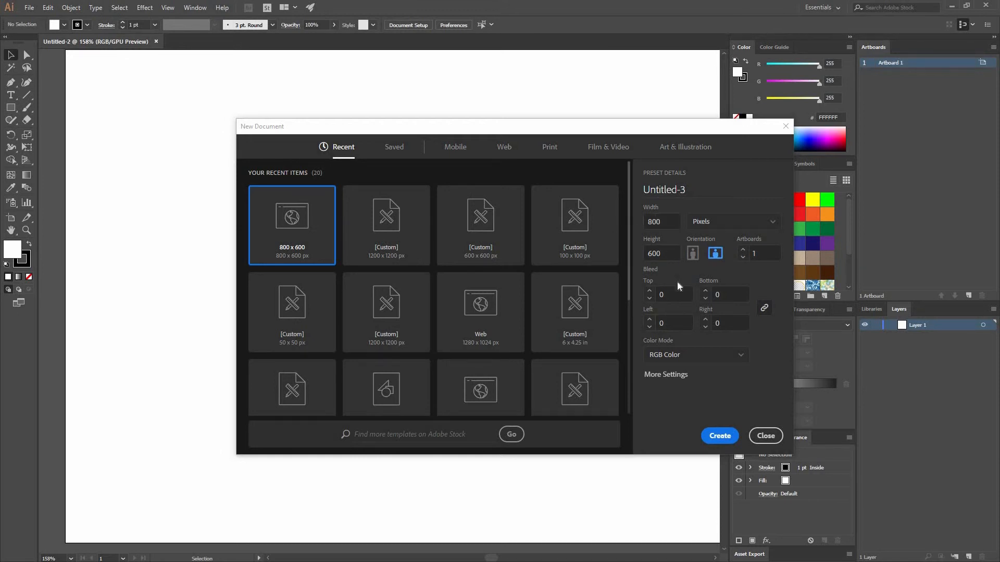
{"action": "mouse_move", "coordinate": [737, 338]}
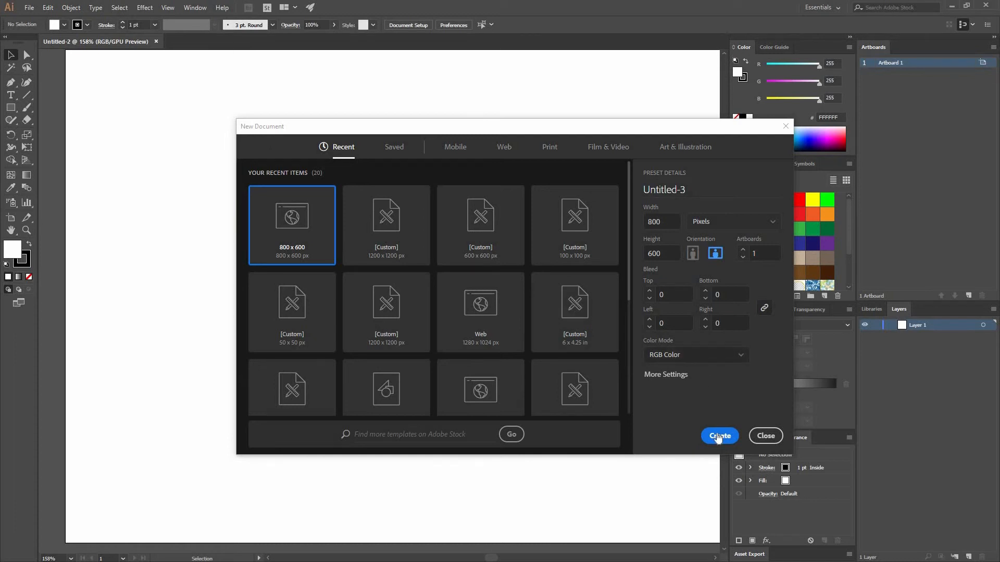
{"action": "left_click", "coordinate": [719, 436]}
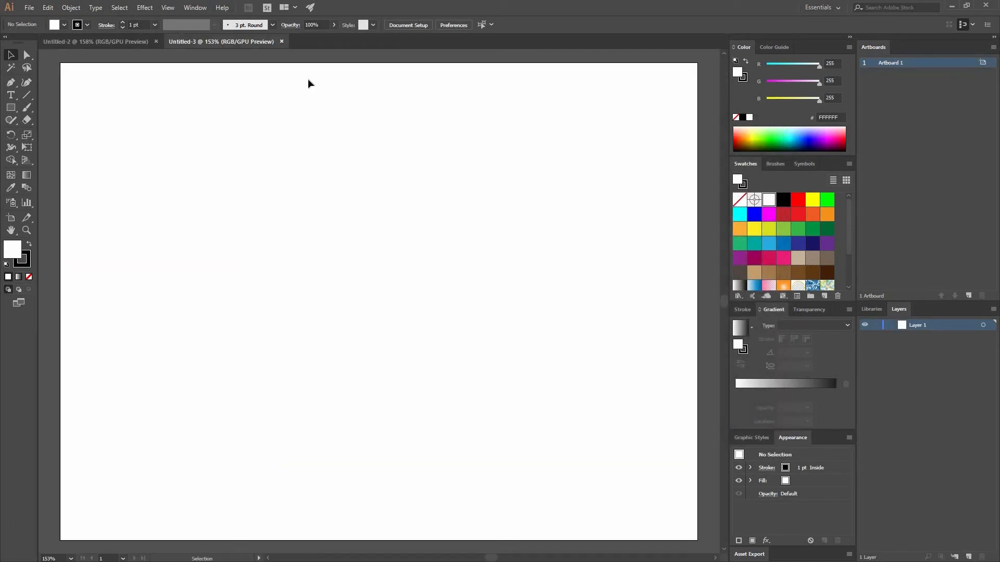
{"action": "mouse_move", "coordinate": [231, 89]}
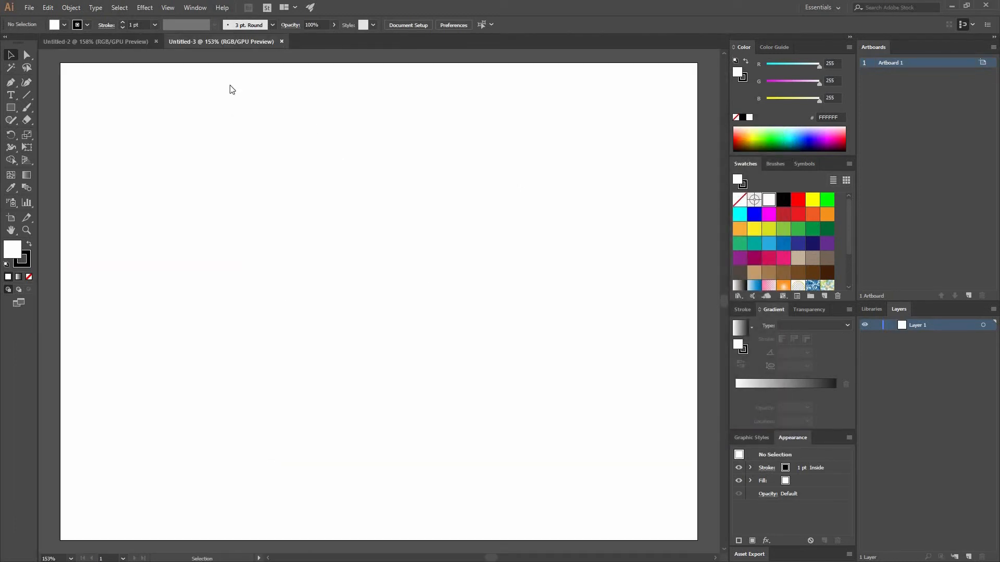
- Return to the Untitled-2 document and bring up the File menu
{"action": "left_click", "coordinate": [281, 41]}
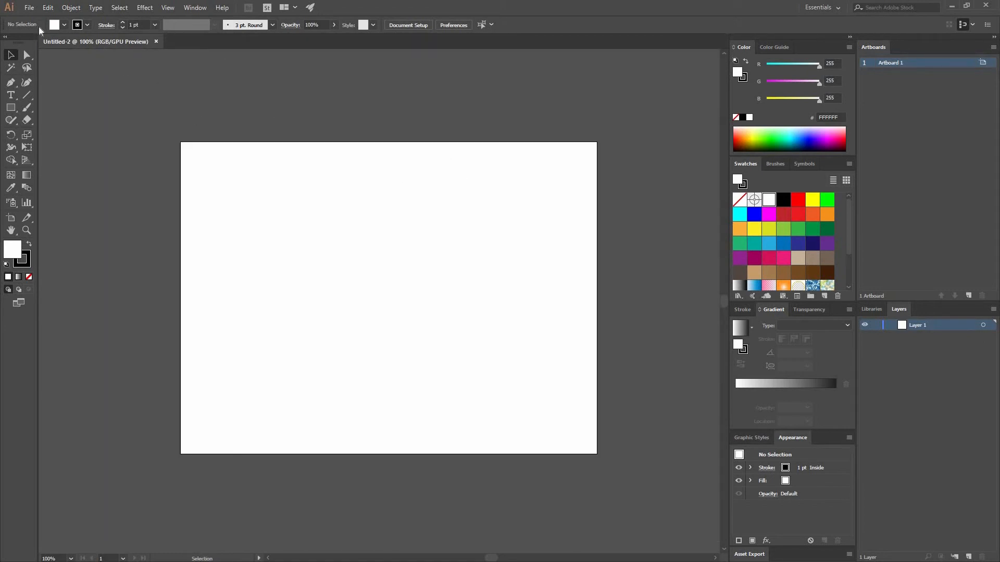
{"action": "mouse_move", "coordinate": [244, 460]}
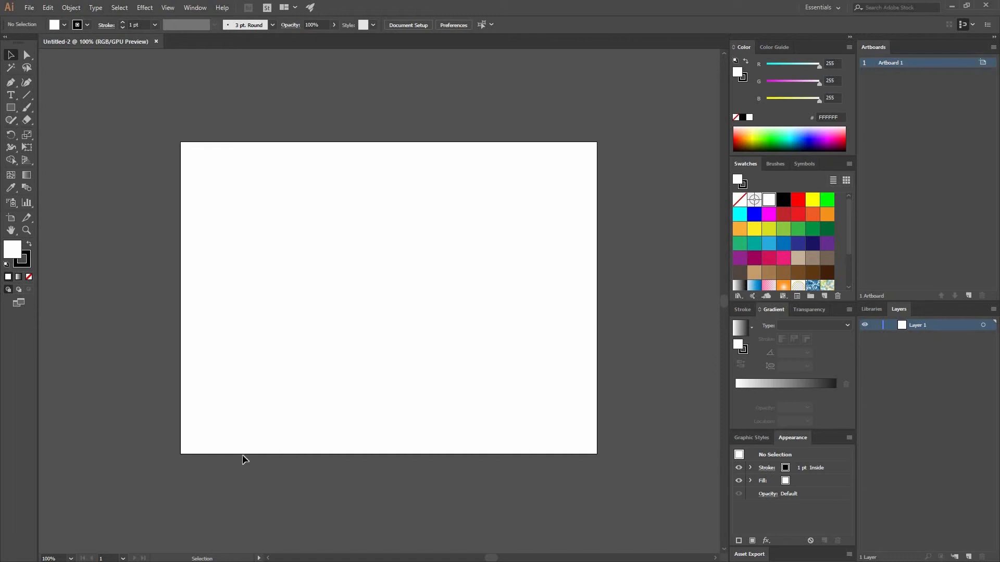
{"action": "mouse_move", "coordinate": [123, 418]}
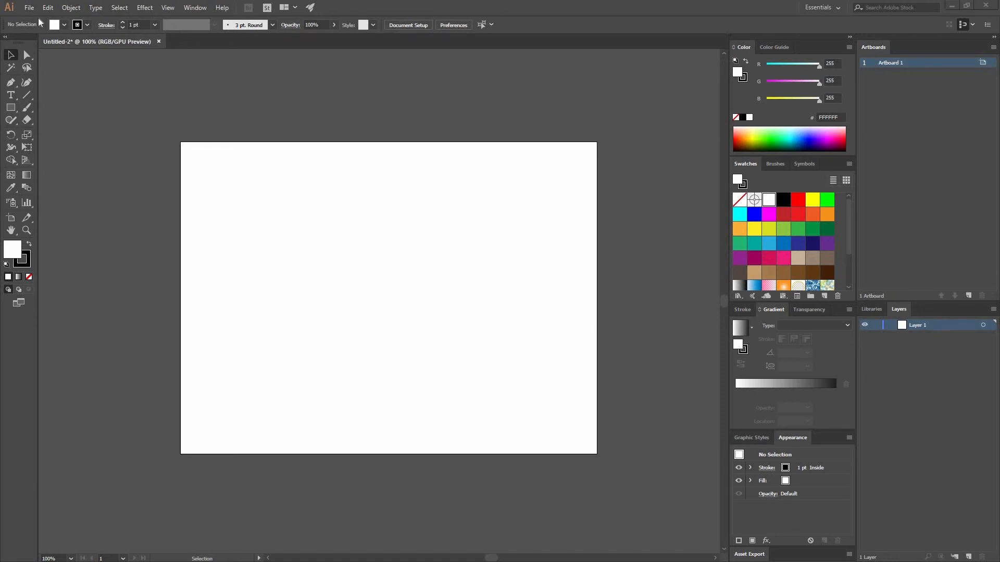
{"action": "left_click", "coordinate": [29, 6]}
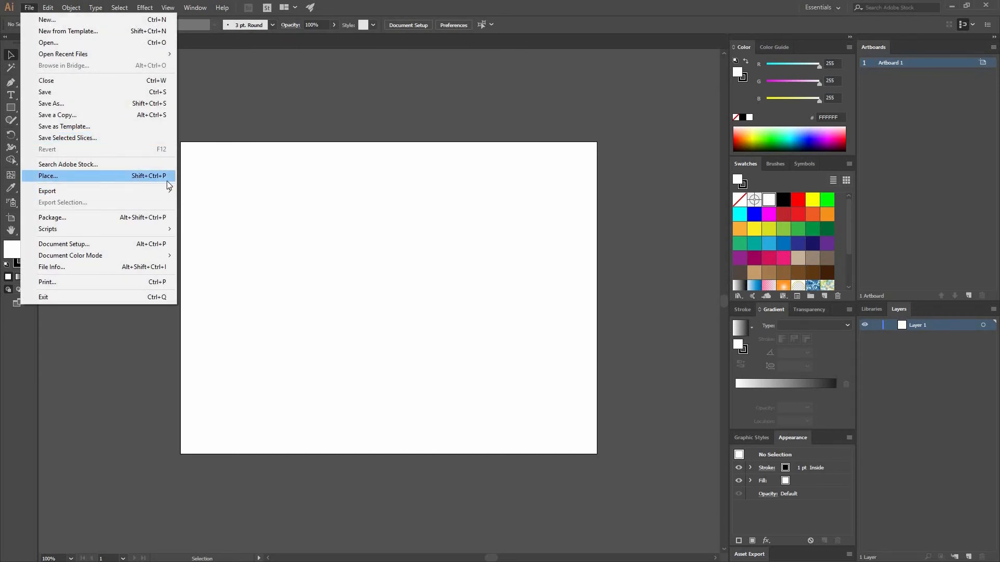
- Place the Gradient_course crane image onto the Untitled-2 artboard
{"action": "left_click", "coordinate": [48, 176]}
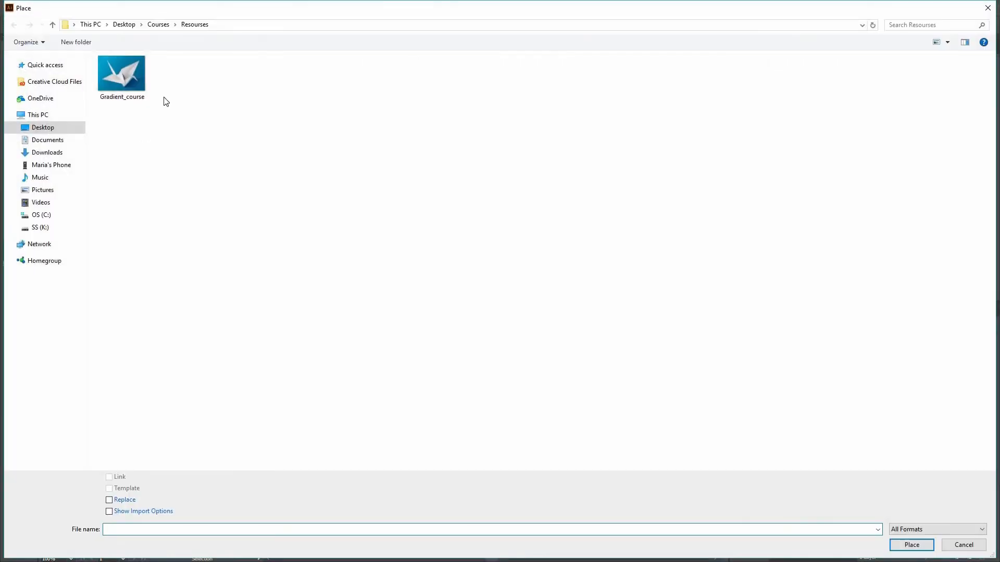
{"action": "left_click", "coordinate": [909, 545]}
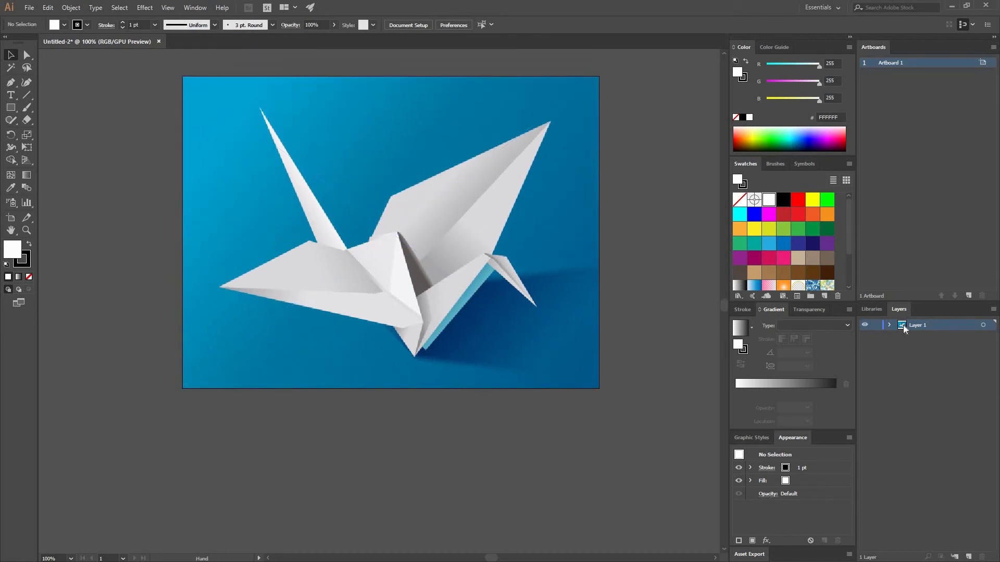
{"action": "mouse_move", "coordinate": [917, 331]}
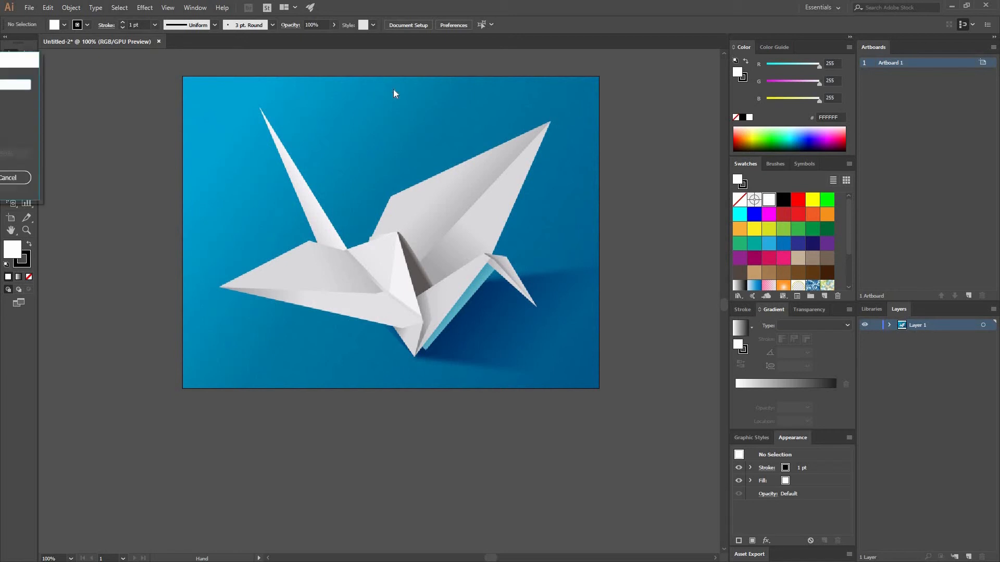
- Reopen Layer 1's options and enable Template with images dimmed to 50%
{"action": "double_click", "coordinate": [919, 325]}
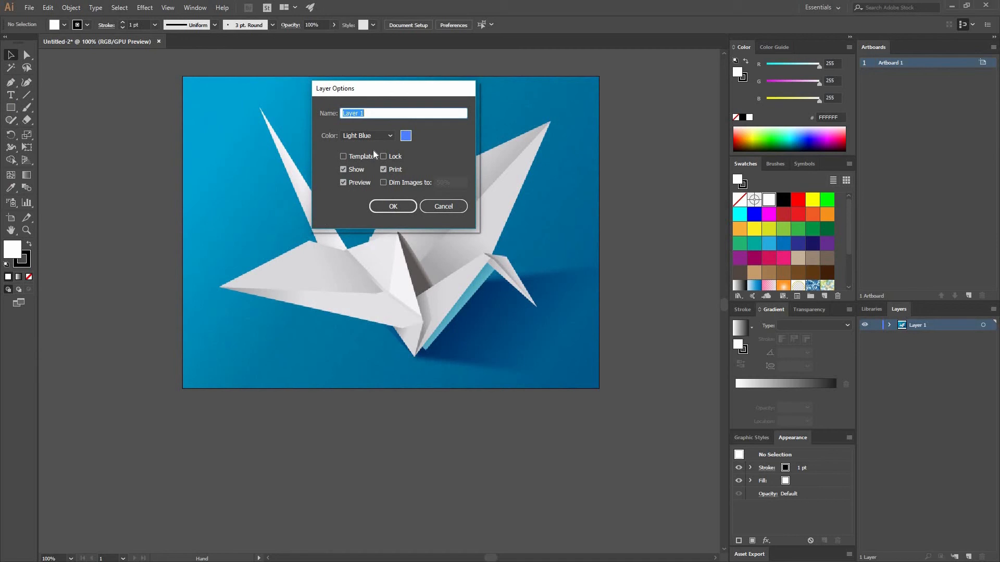
{"action": "mouse_move", "coordinate": [198, 9]}
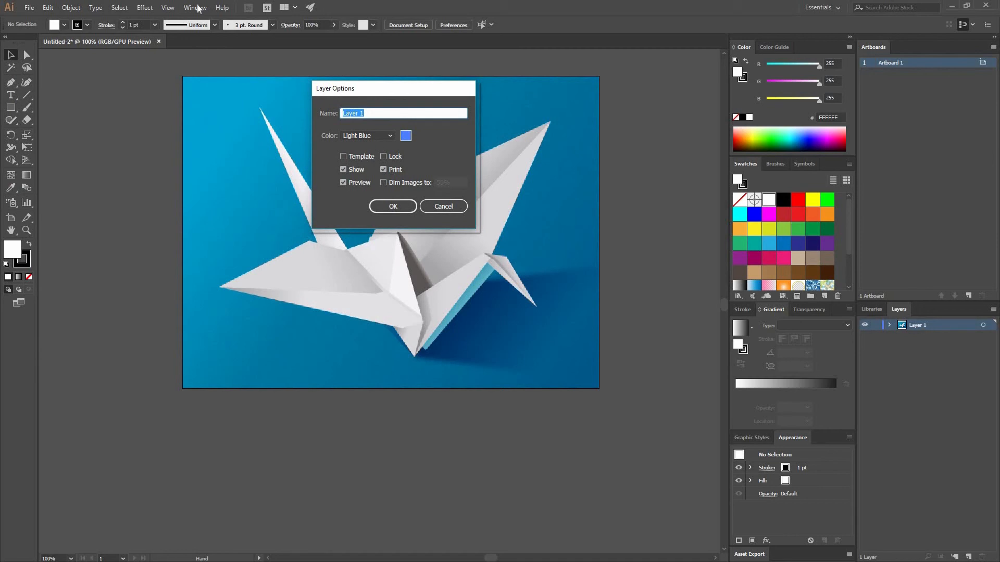
{"action": "left_click", "coordinate": [393, 206]}
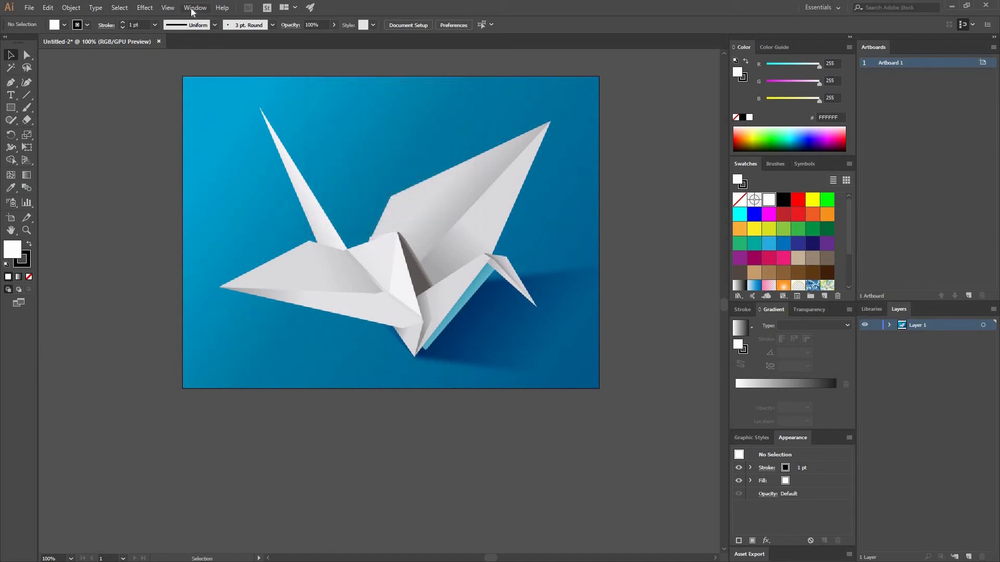
{"action": "left_click", "coordinate": [195, 6]}
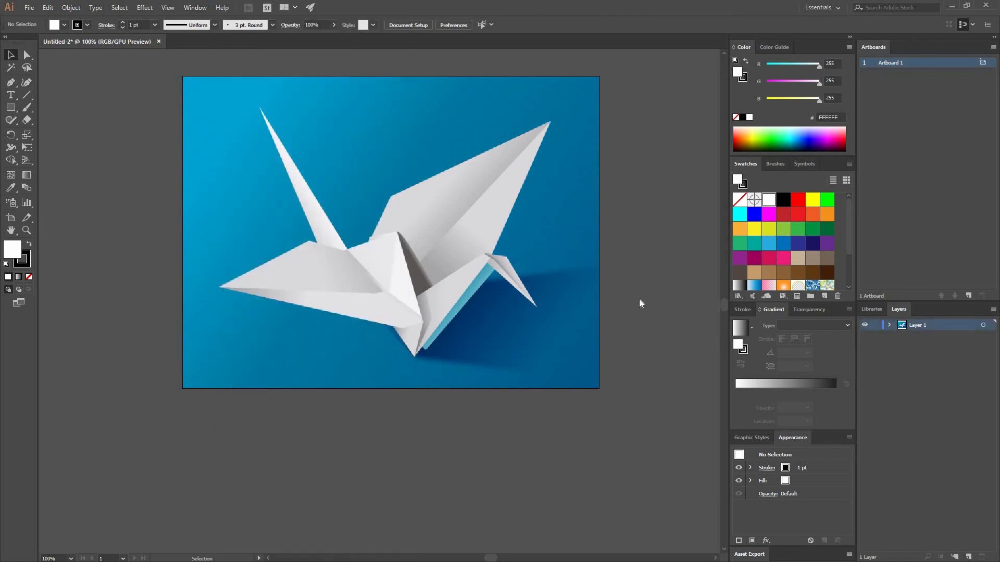
{"action": "double_click", "coordinate": [918, 325]}
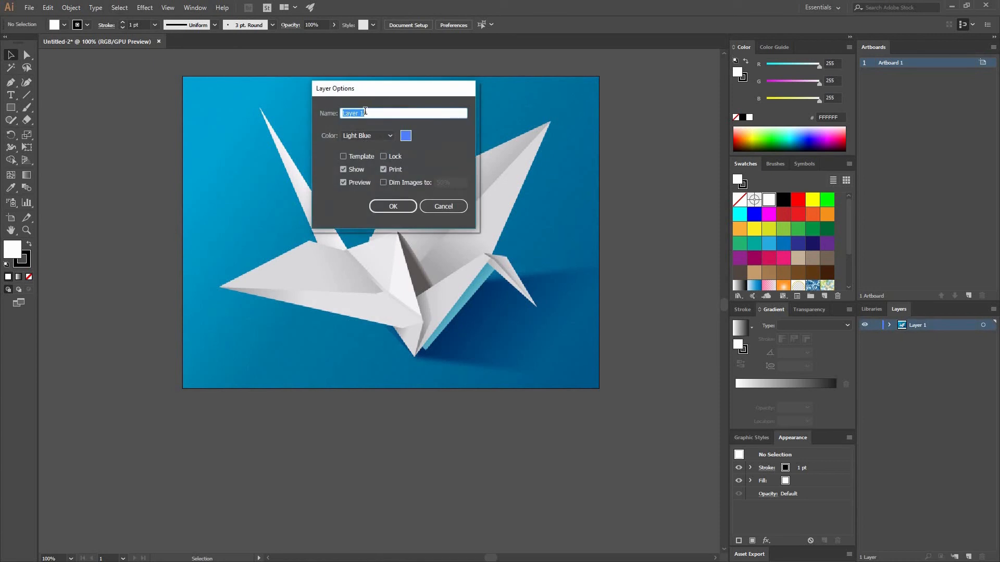
{"action": "left_click", "coordinate": [343, 157]}
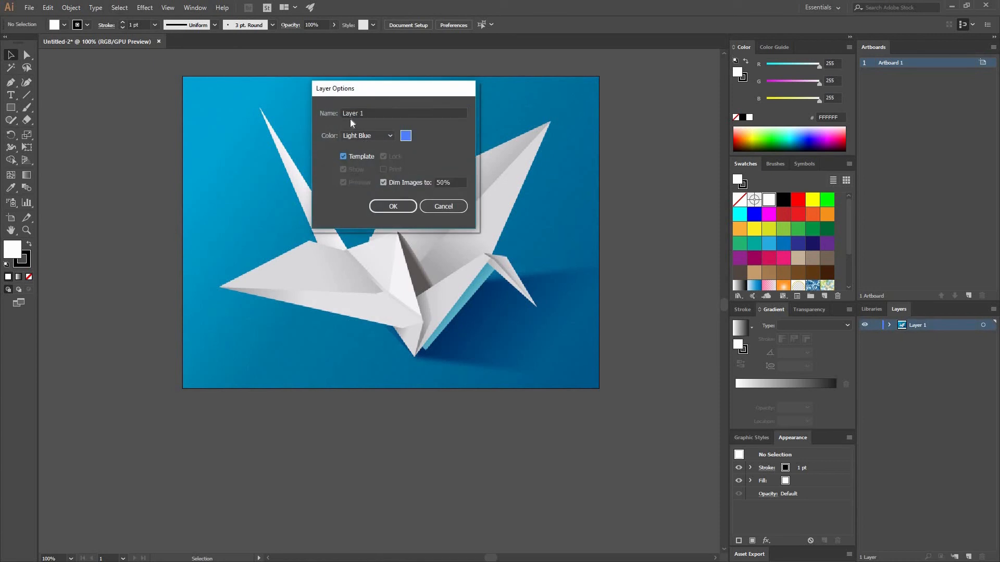
{"action": "mouse_move", "coordinate": [392, 206]}
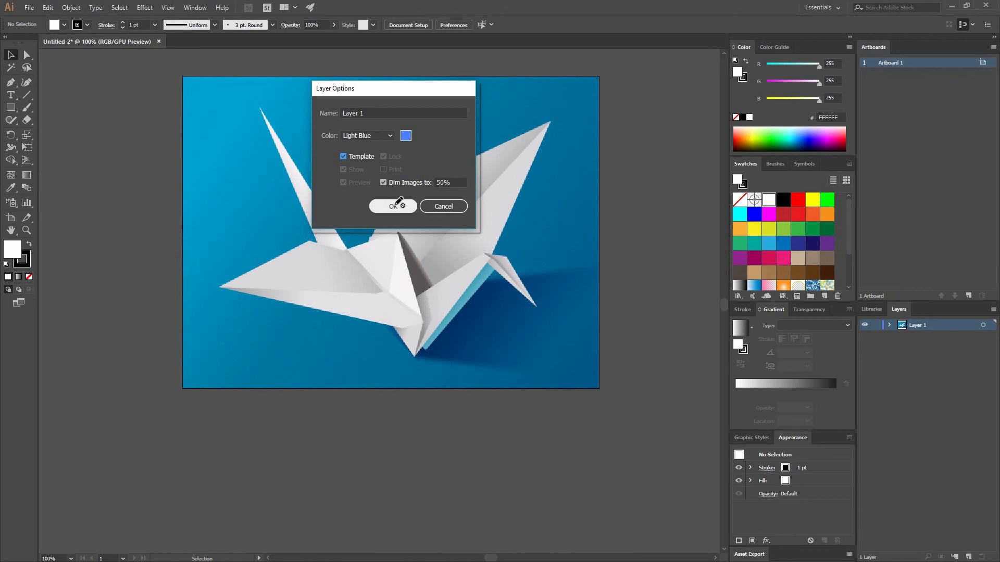
- Confirm Layer 1's Template and 50% dim settings with OK
{"action": "left_click", "coordinate": [392, 206]}
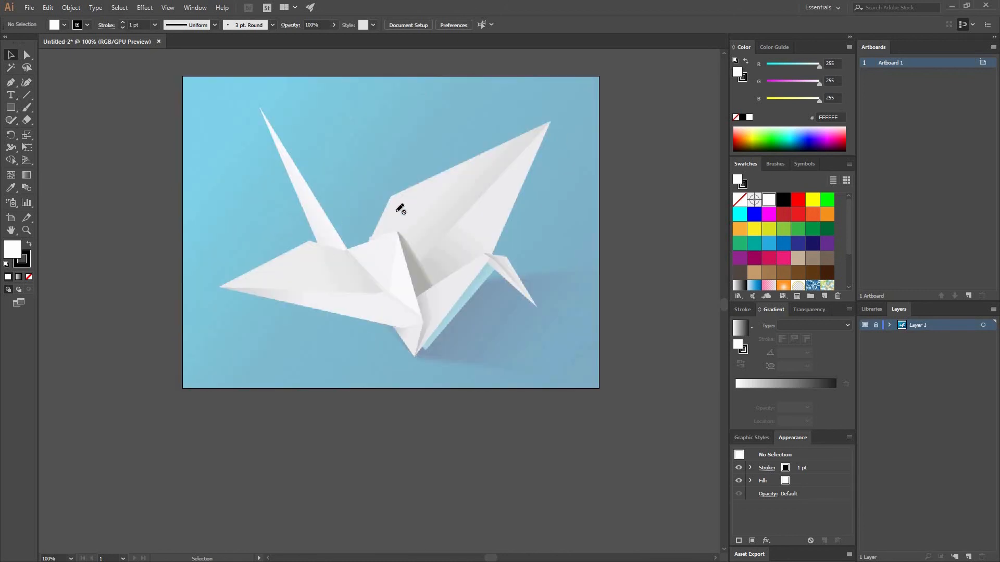
{"action": "mouse_move", "coordinate": [650, 239]}
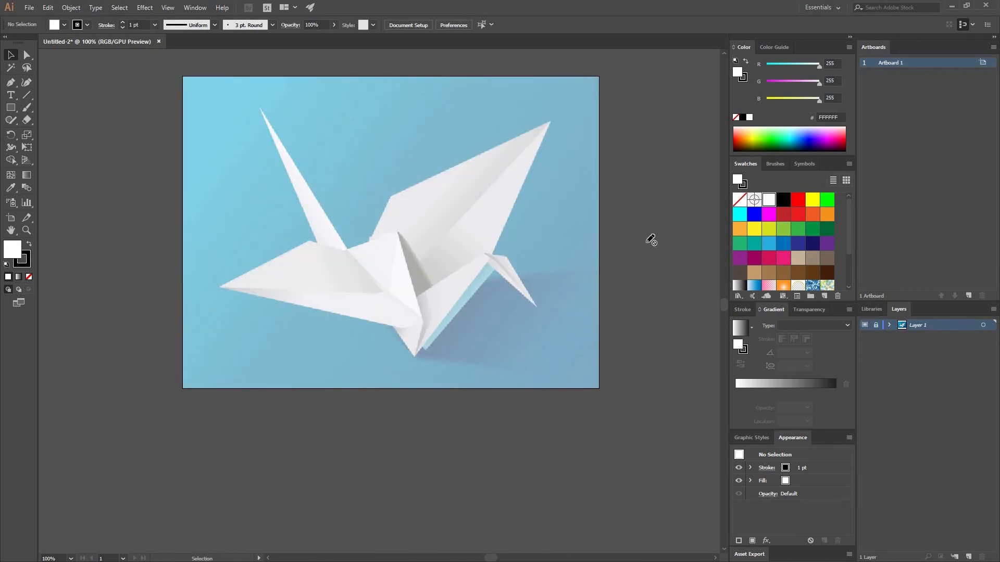
{"action": "mouse_move", "coordinate": [955, 425]}
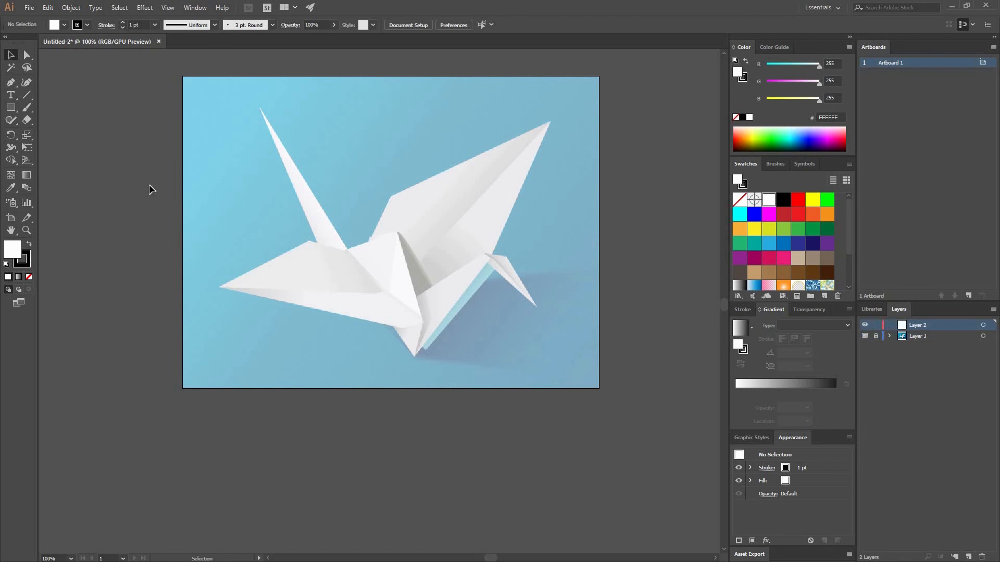
{"action": "mouse_move", "coordinate": [383, 150]}
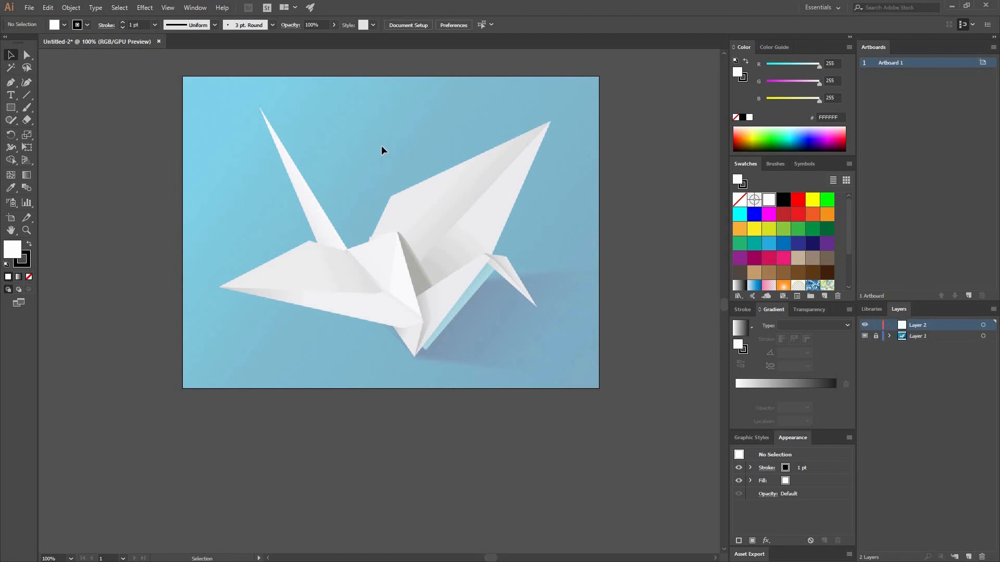